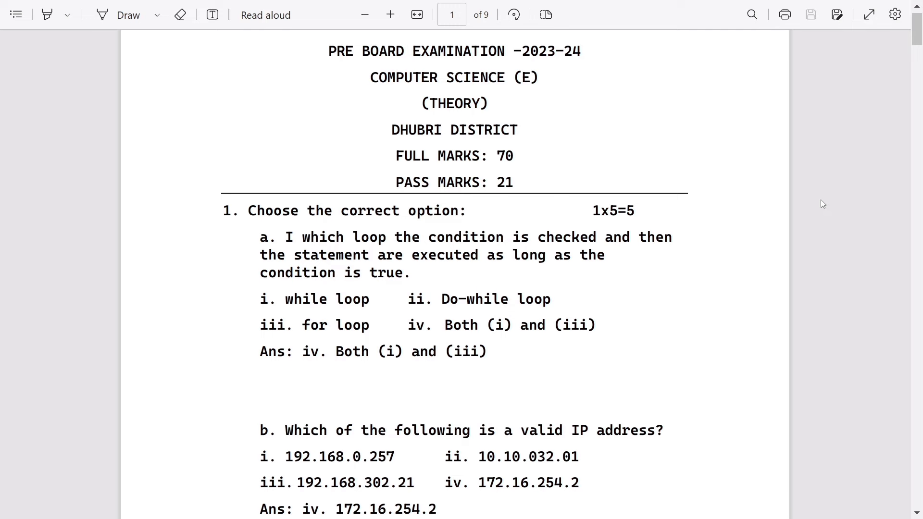
scroll("down", 3)
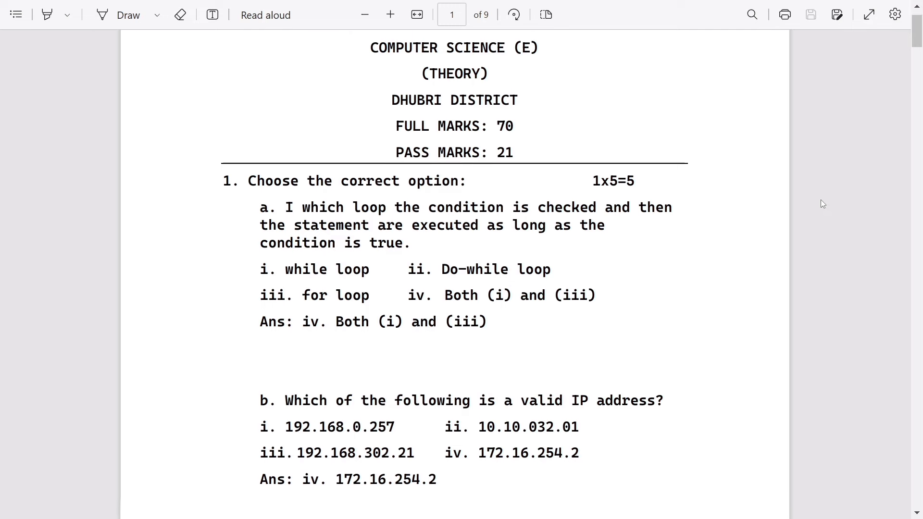
scroll("down", 3)
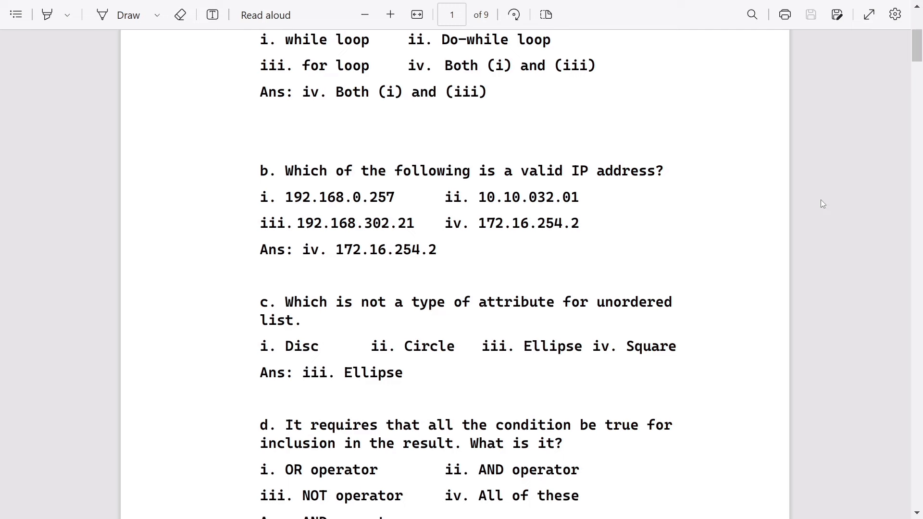
scroll("down", 3)
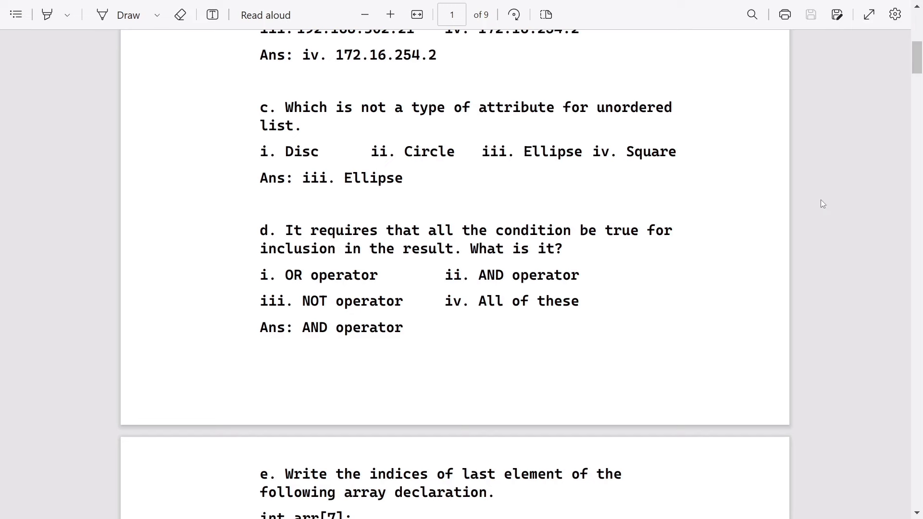
scroll("down", 3)
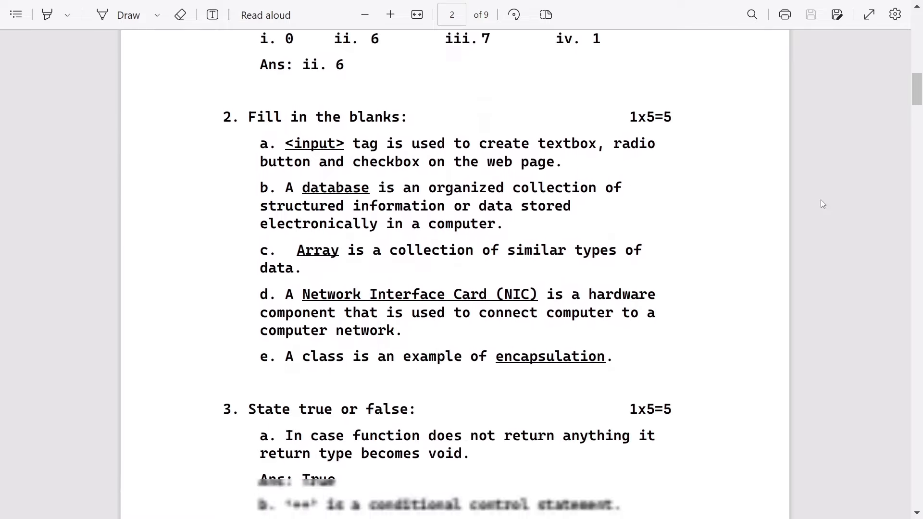
scroll("down", 3)
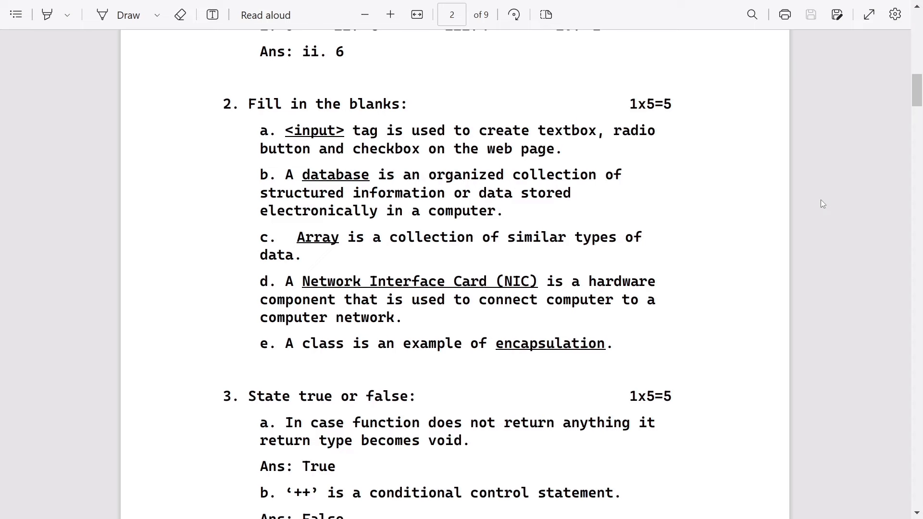
scroll("down", 3)
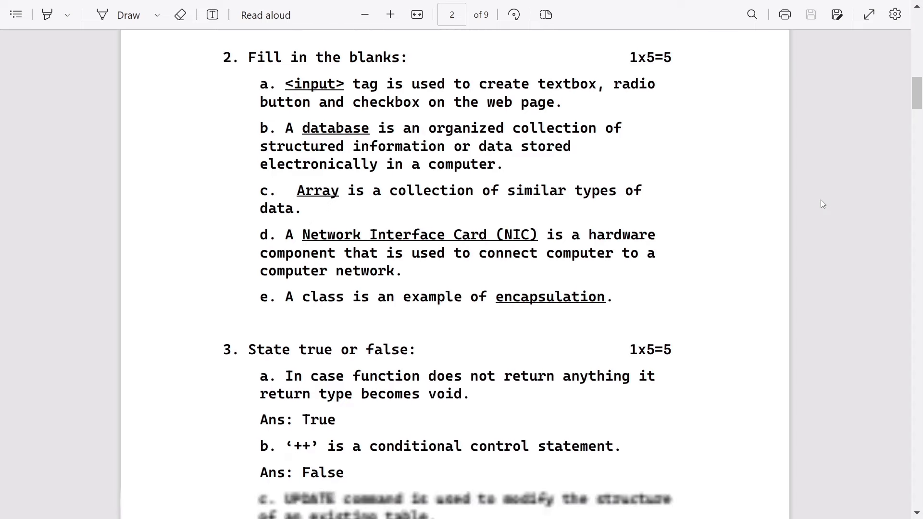
scroll("down", 3)
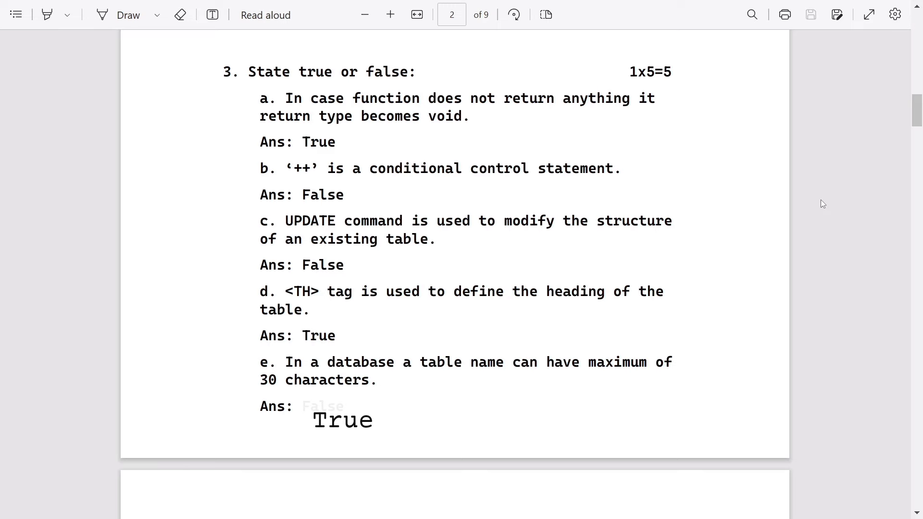
scroll("down", 3)
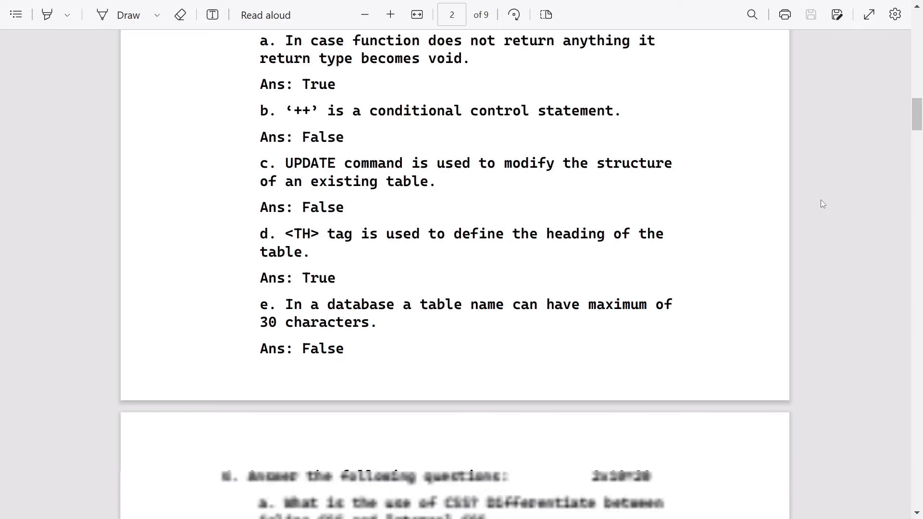
scroll("down", 3)
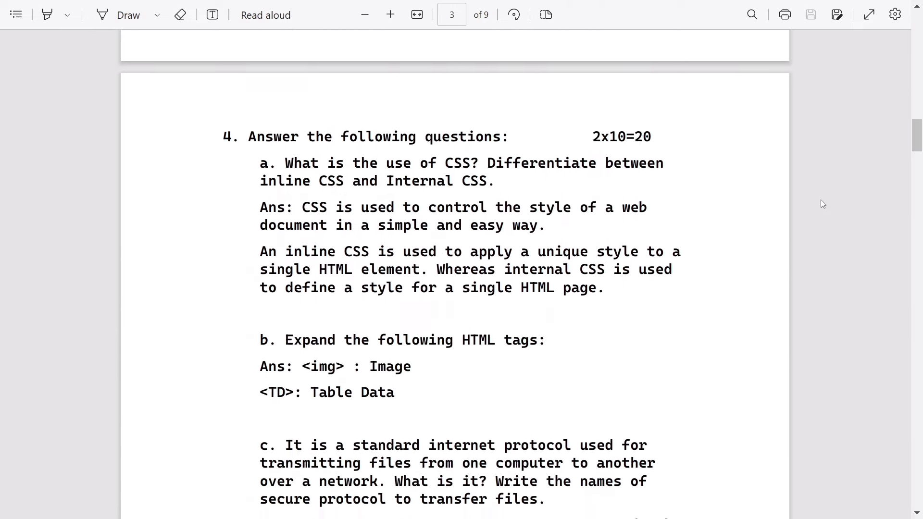
scroll("down", 3)
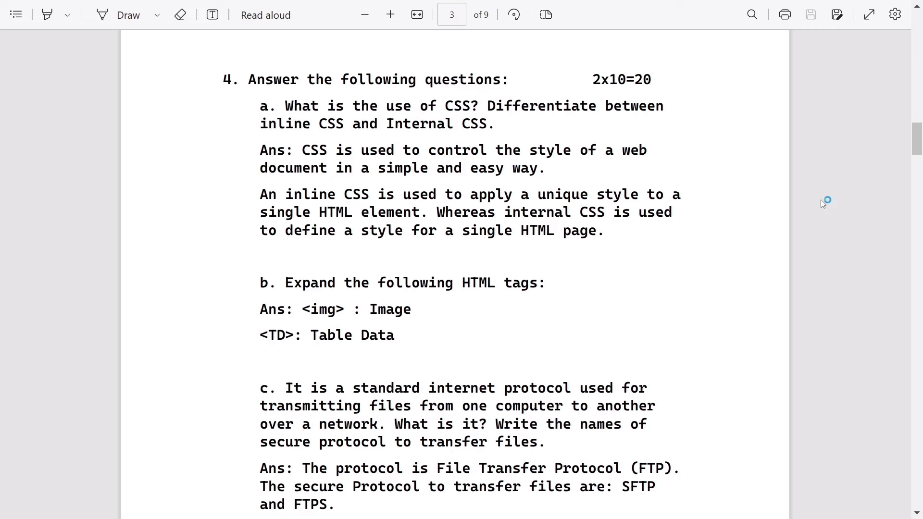
scroll("down", 3)
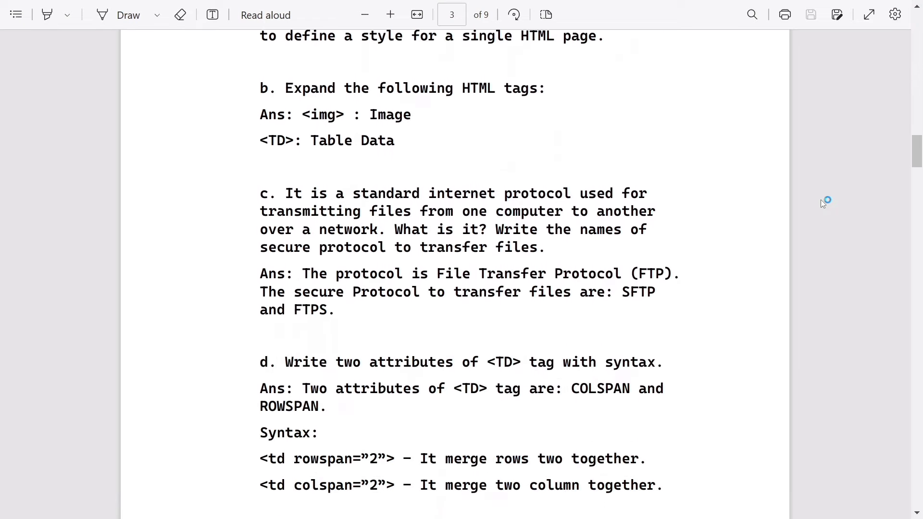
scroll("down", 3)
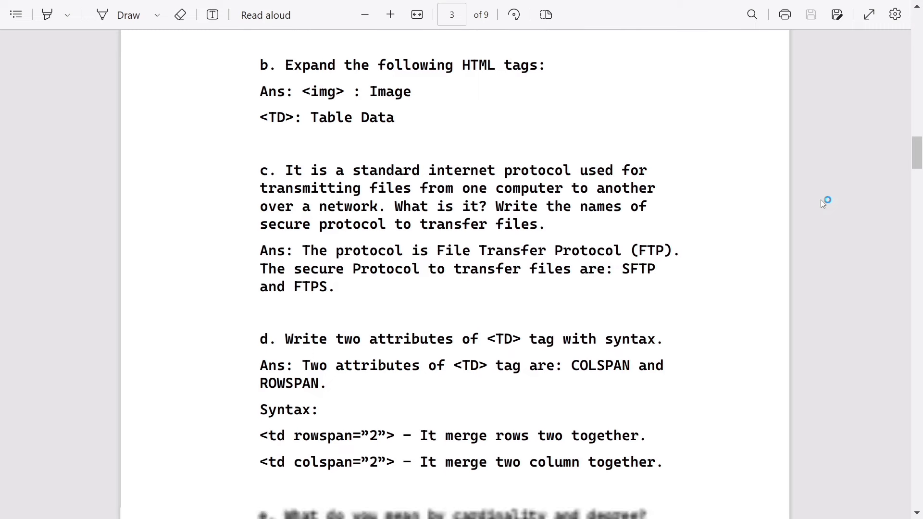
scroll("down", 3)
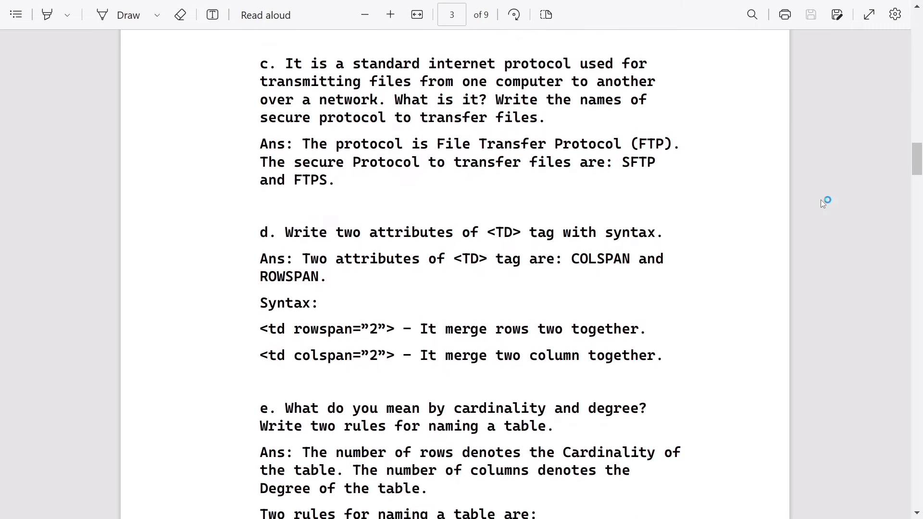
mouse_move(823, 204)
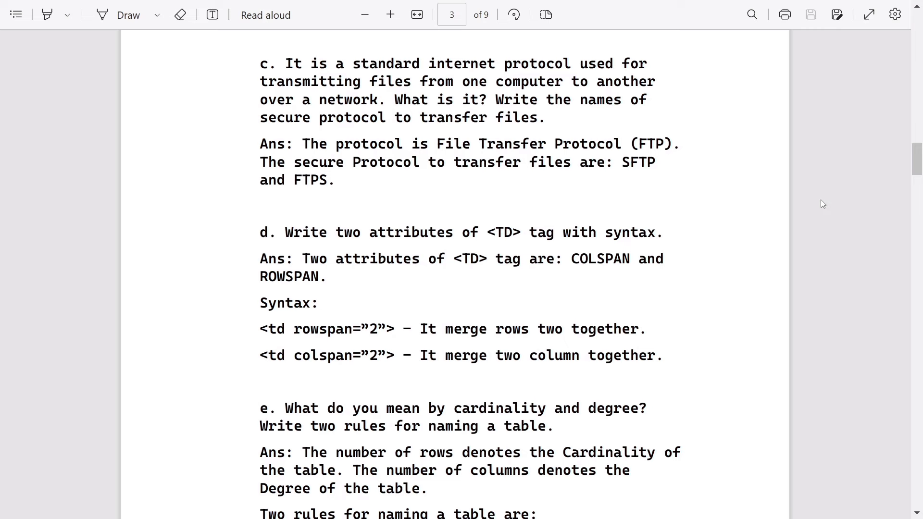
scroll("down", 3)
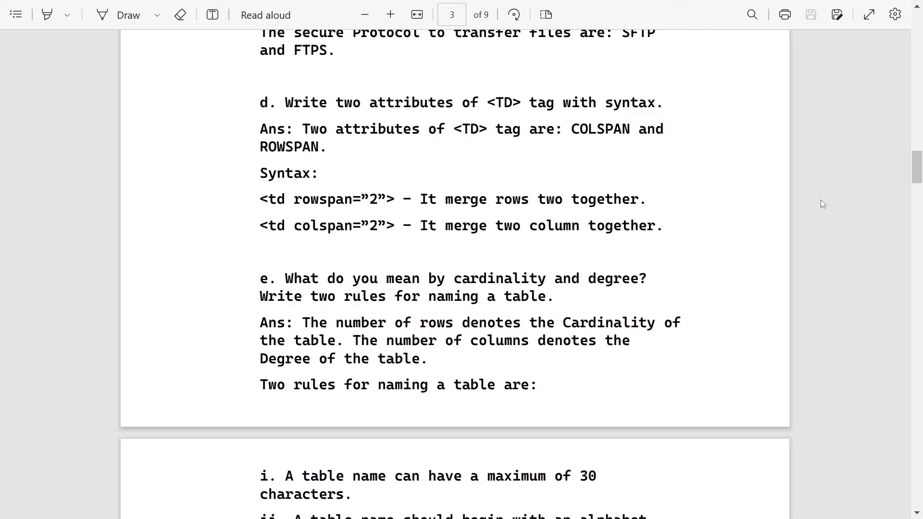
scroll("down", 3)
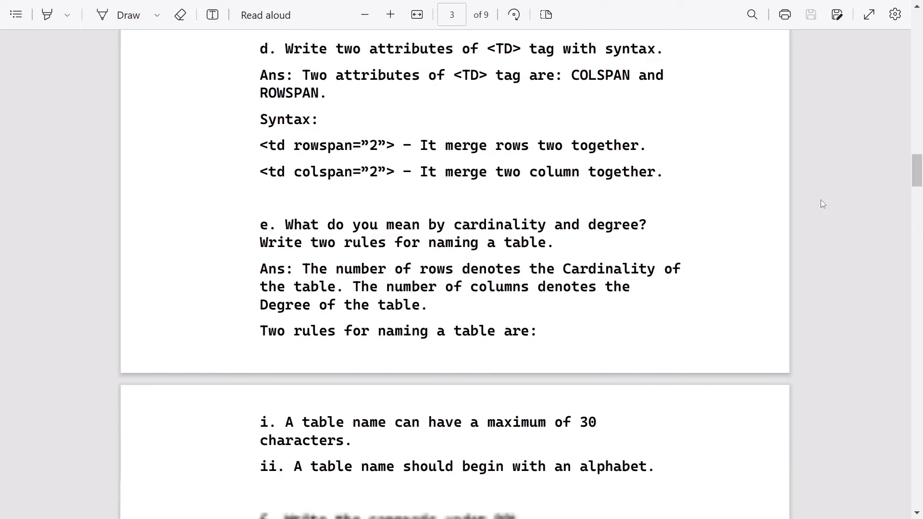
scroll("down", 3)
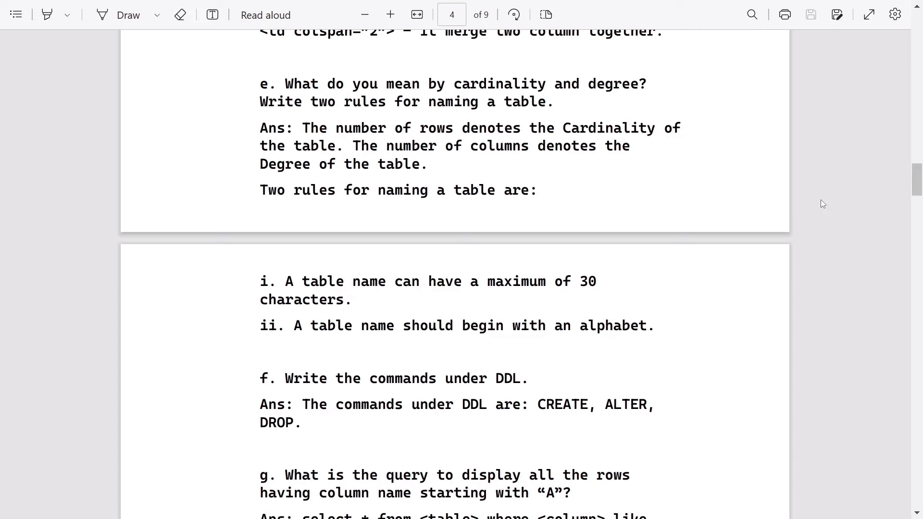
scroll("down", 3)
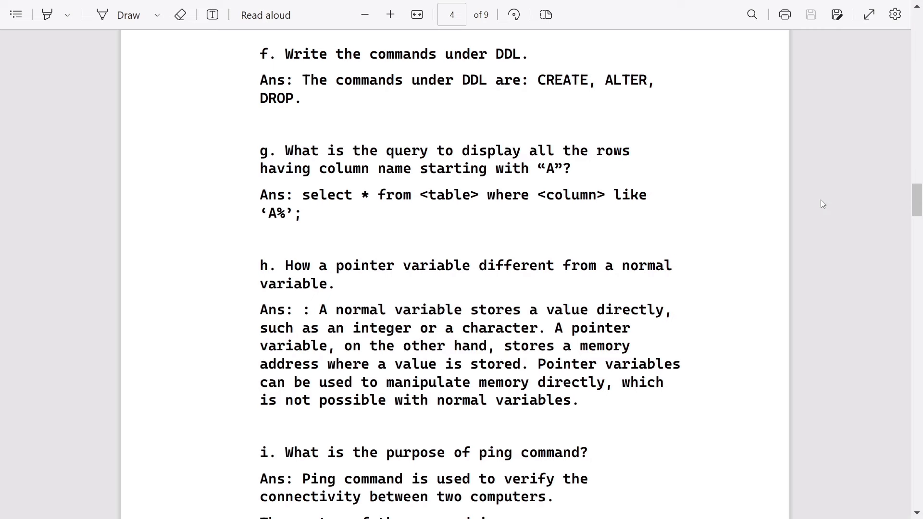
scroll("down", 3)
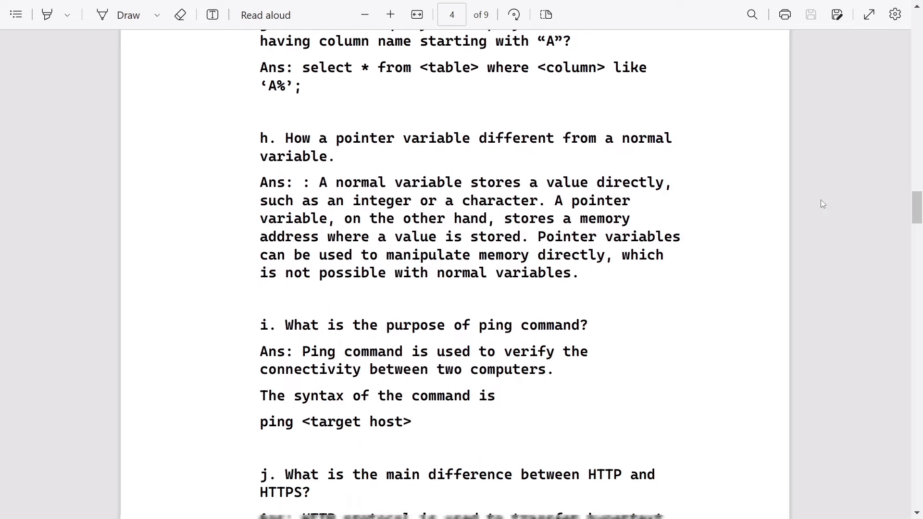
scroll("down", 3)
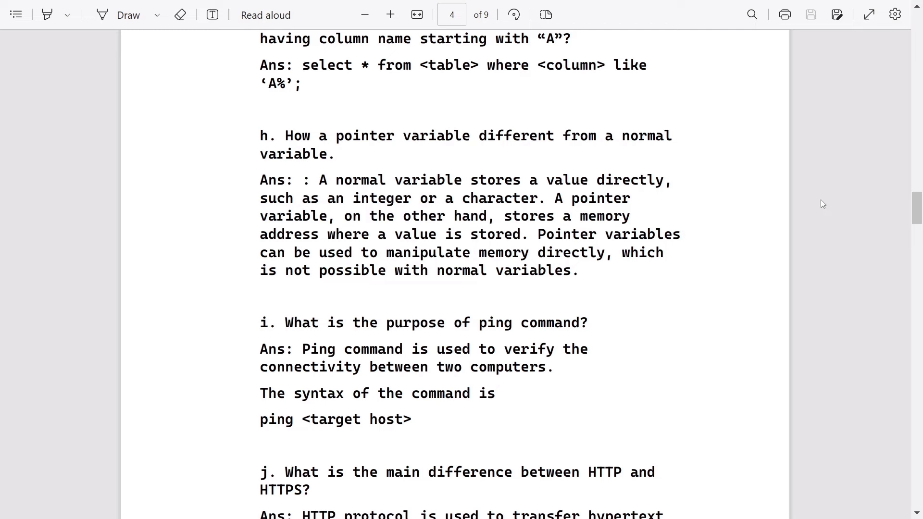
scroll("down", 3)
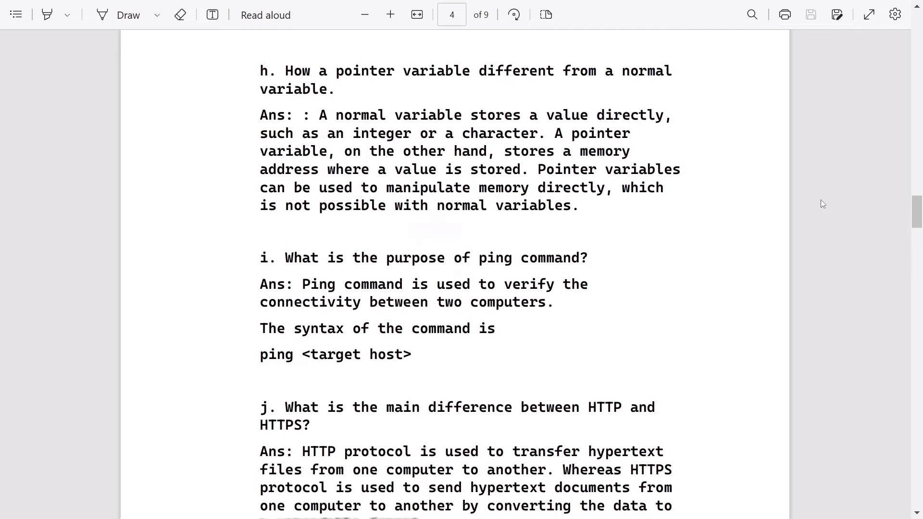
scroll("down", 3)
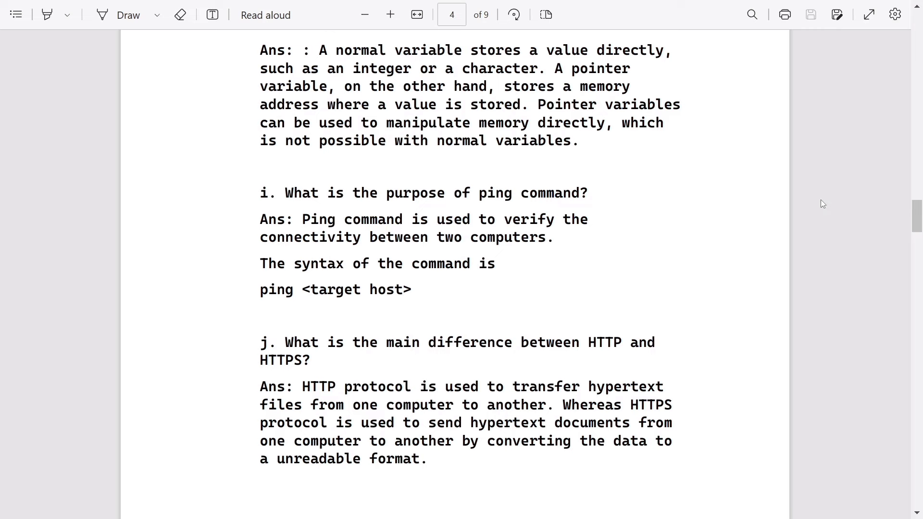
scroll("down", 3)
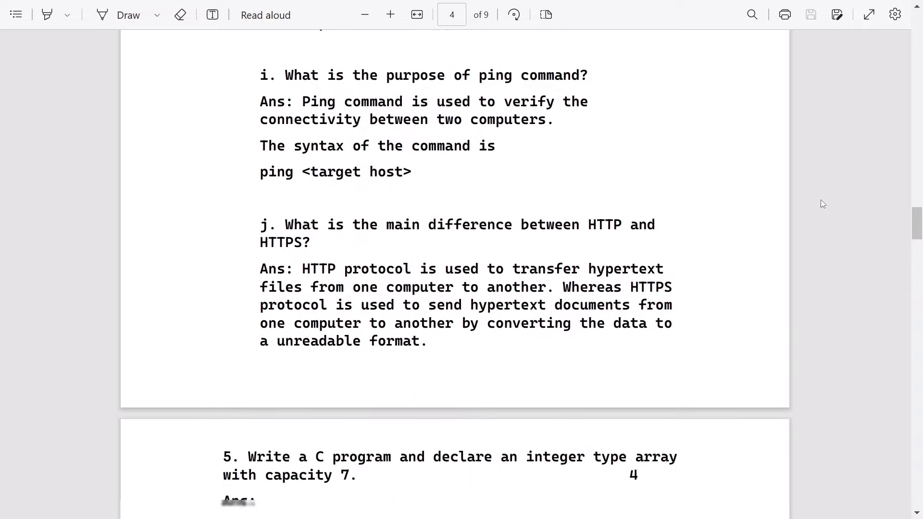
scroll("down", 3)
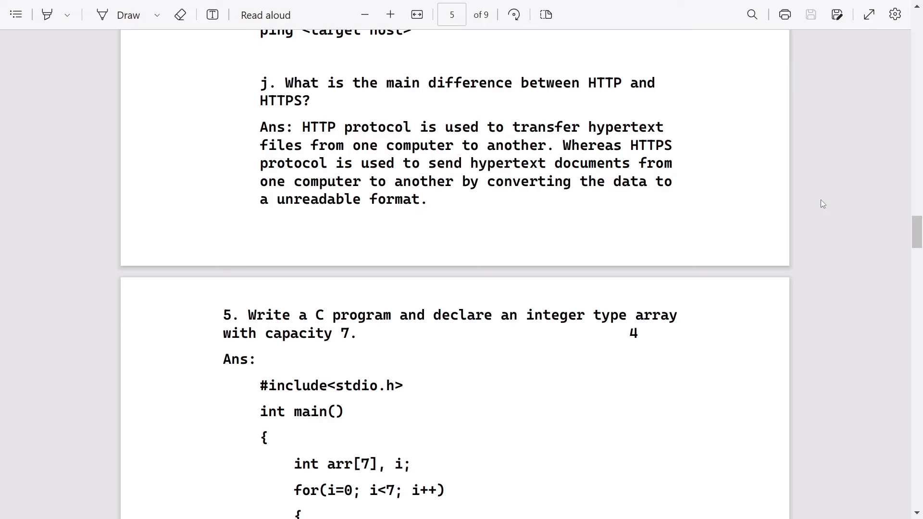
scroll("down", 3)
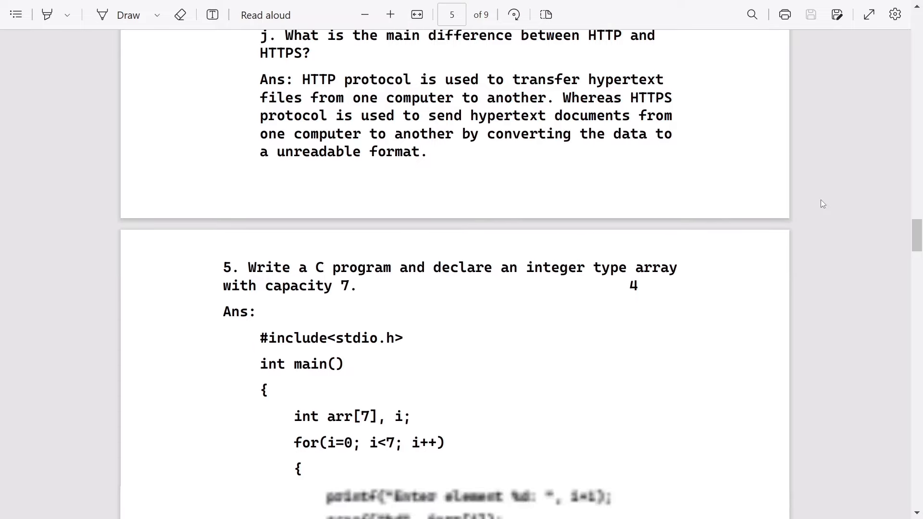
scroll("down", 3)
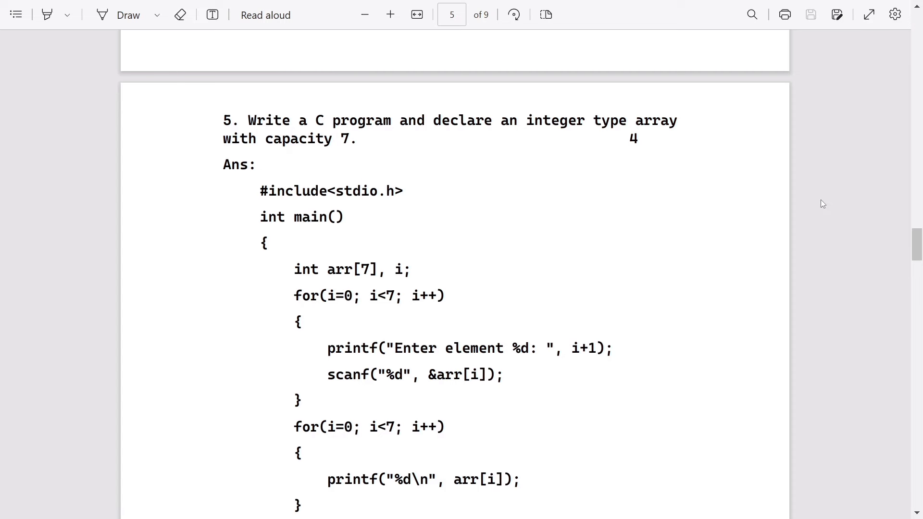
scroll("down", 3)
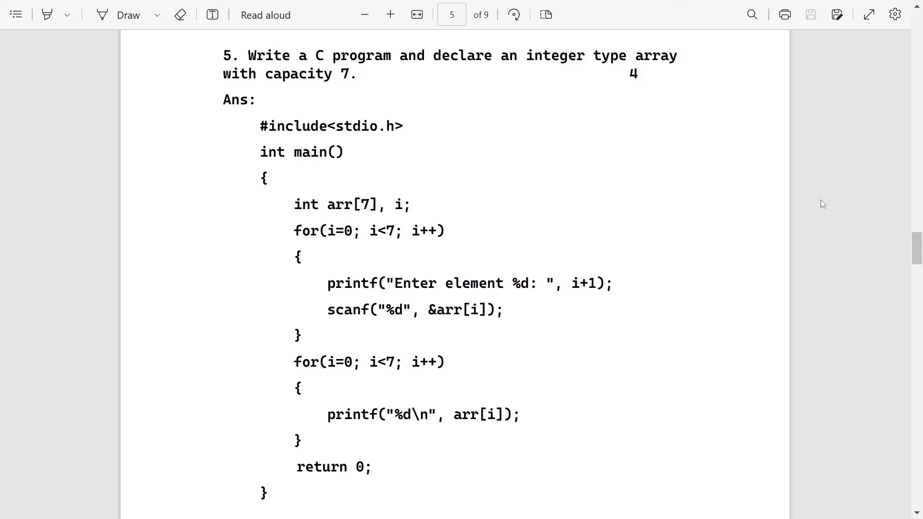
scroll("down", 3)
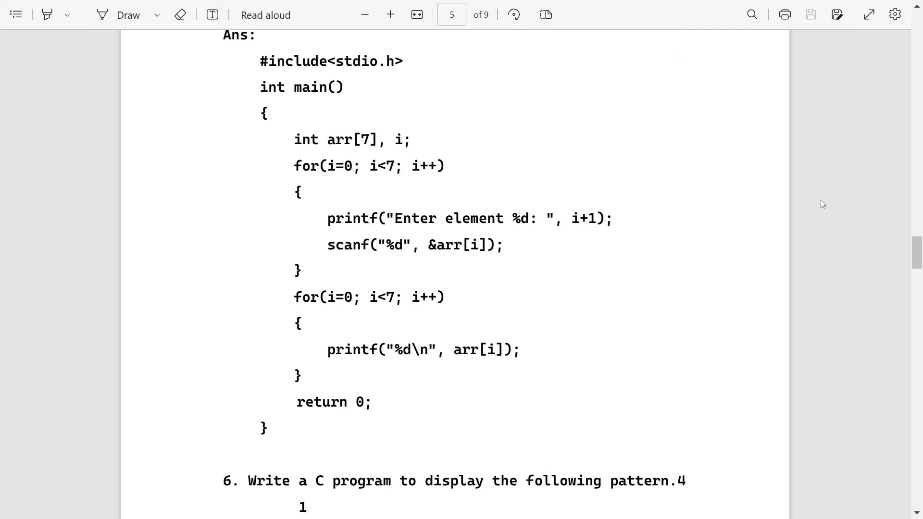
scroll("down", 3)
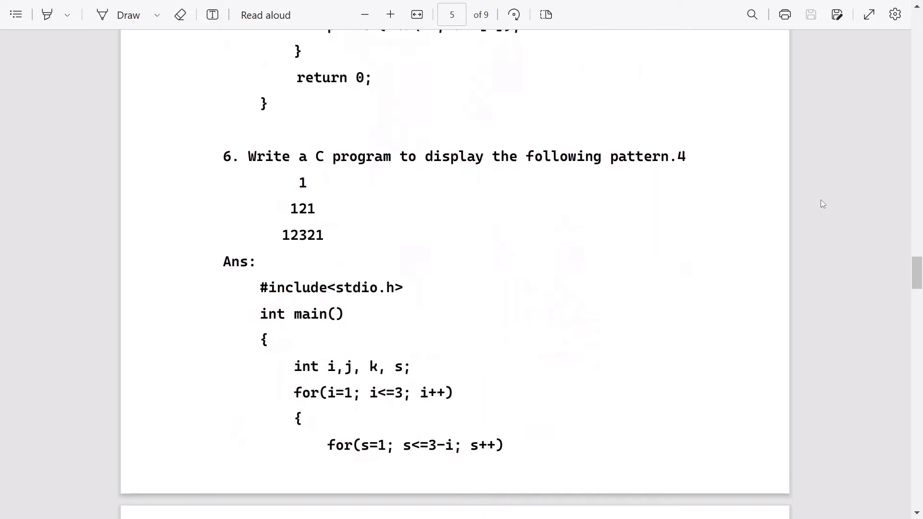
scroll("down", 3)
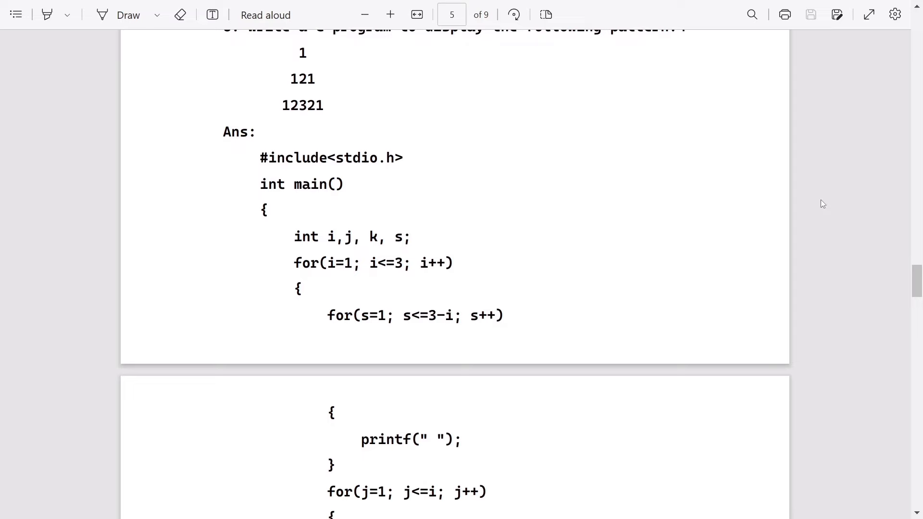
scroll("down", 3)
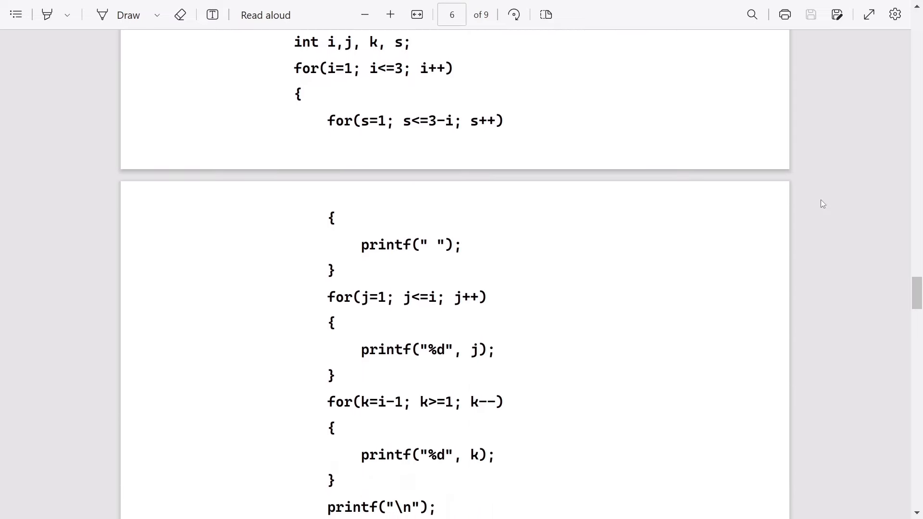
scroll("down", 3)
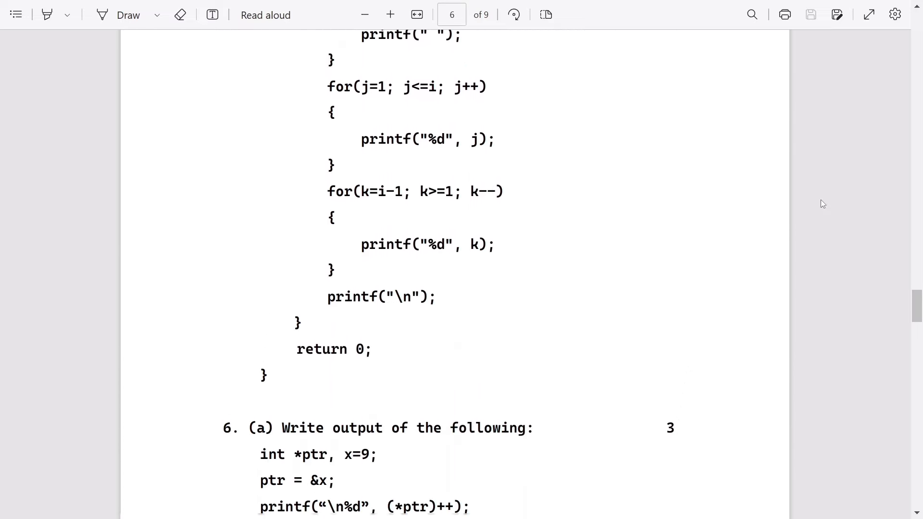
scroll("down", 3)
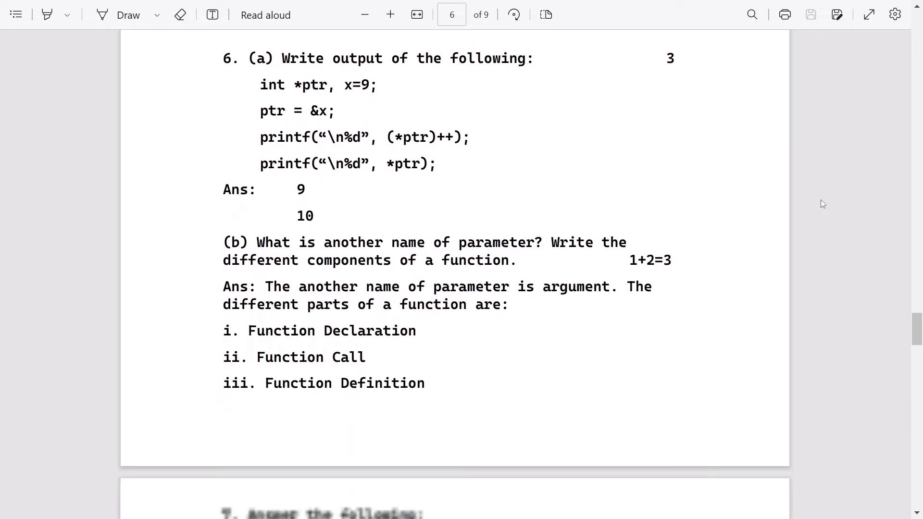
scroll("down", 3)
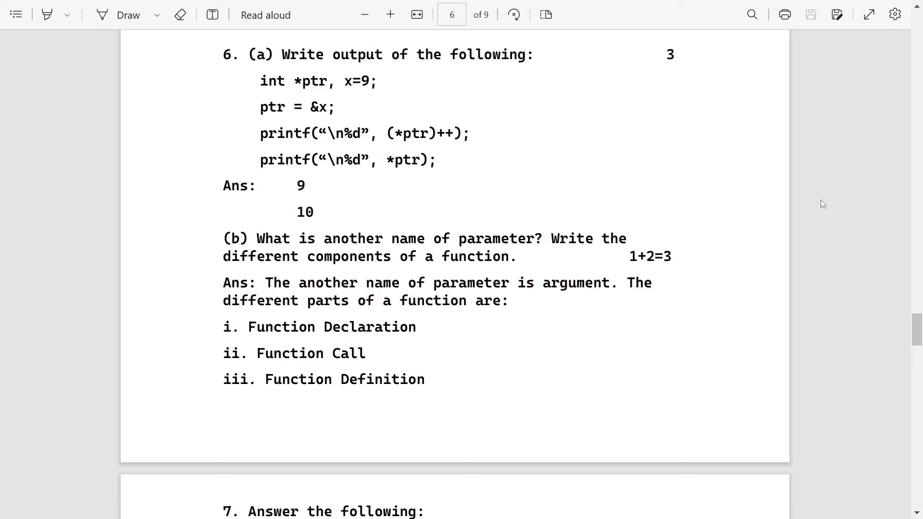
scroll("down", 3)
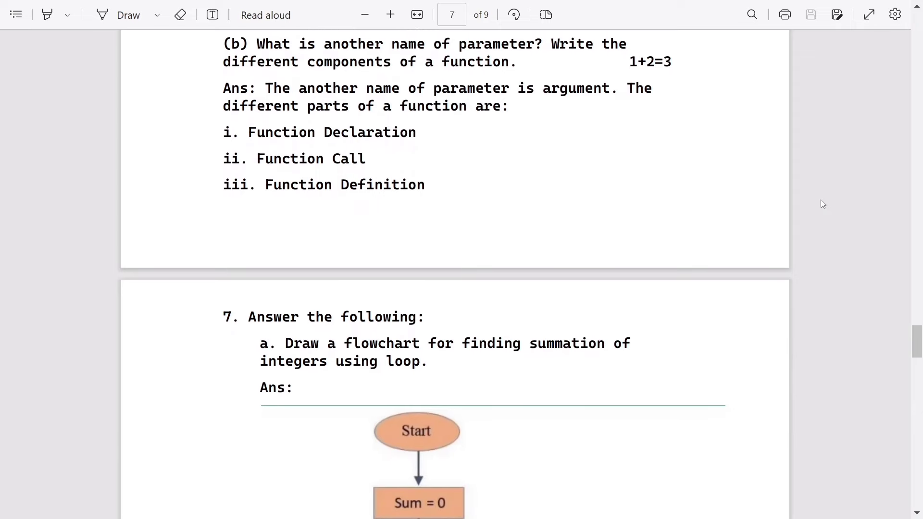
scroll("down", 3)
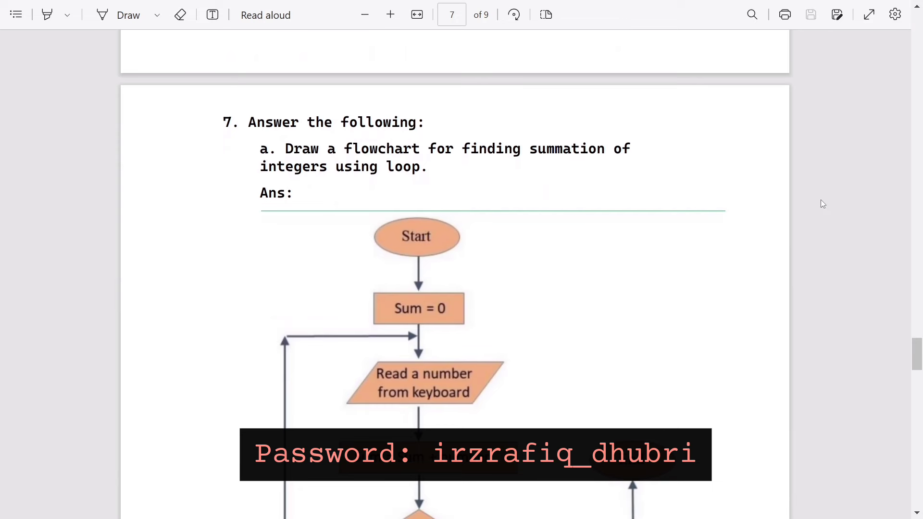
scroll("down", 3)
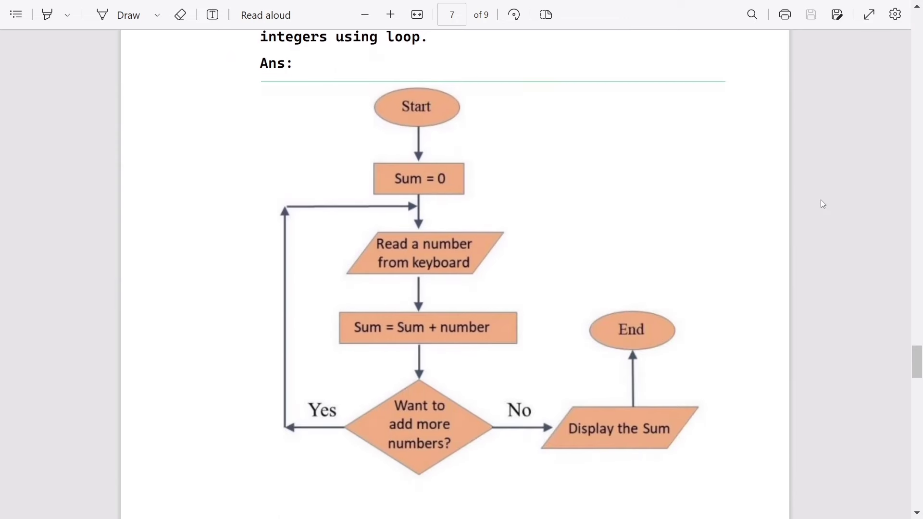
scroll("down", 3)
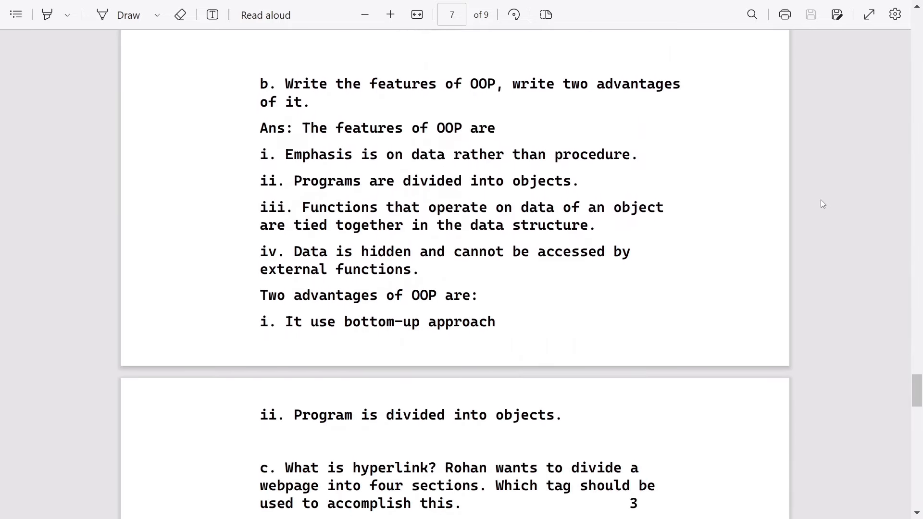
scroll("down", 3)
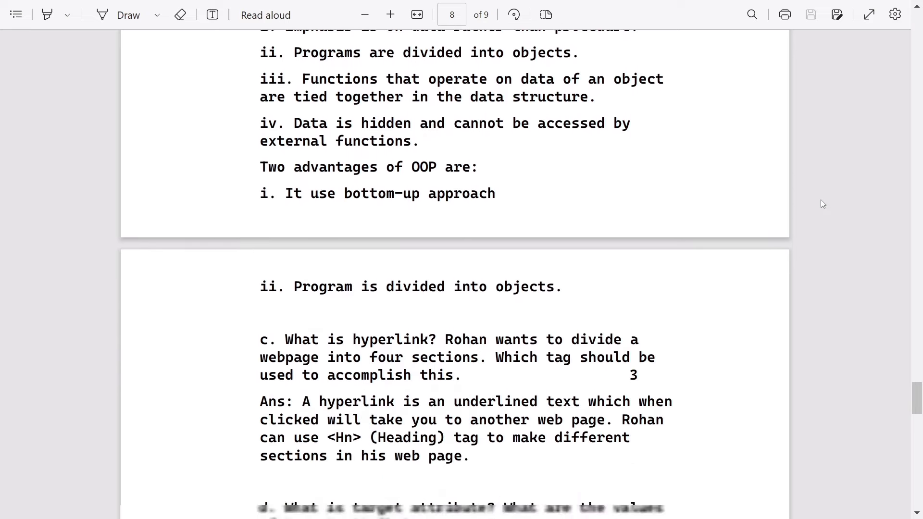
scroll("down", 3)
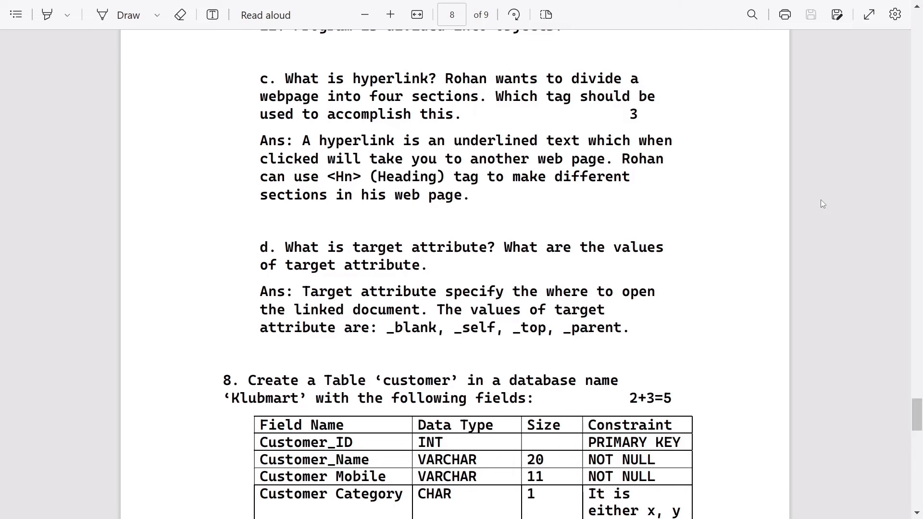
scroll("down", 3)
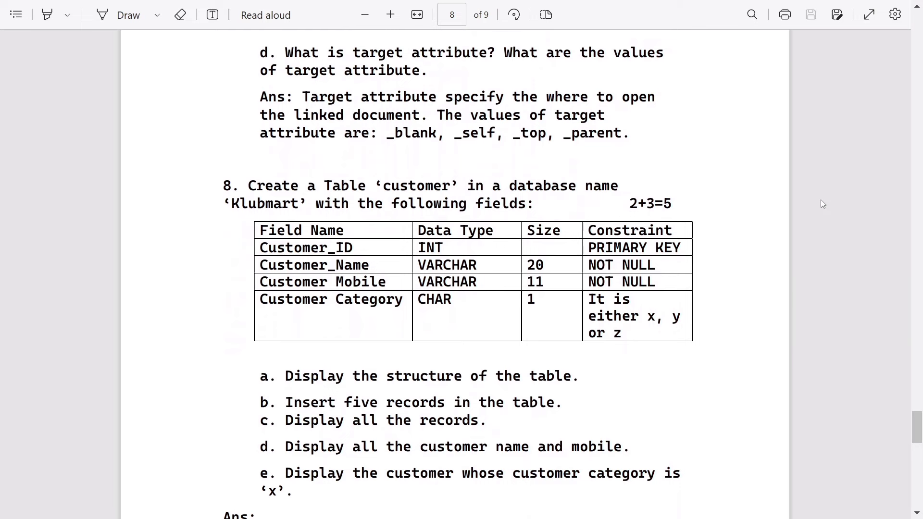
scroll("down", 3)
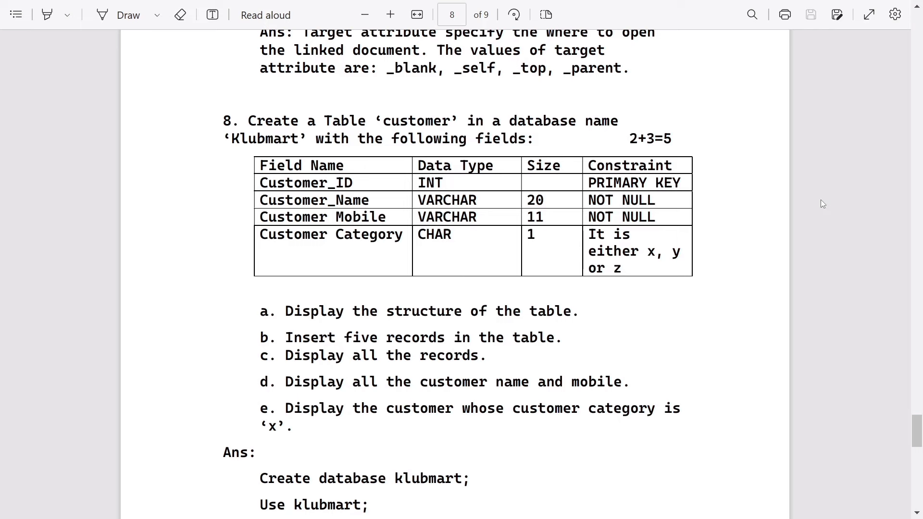
scroll("down", 3)
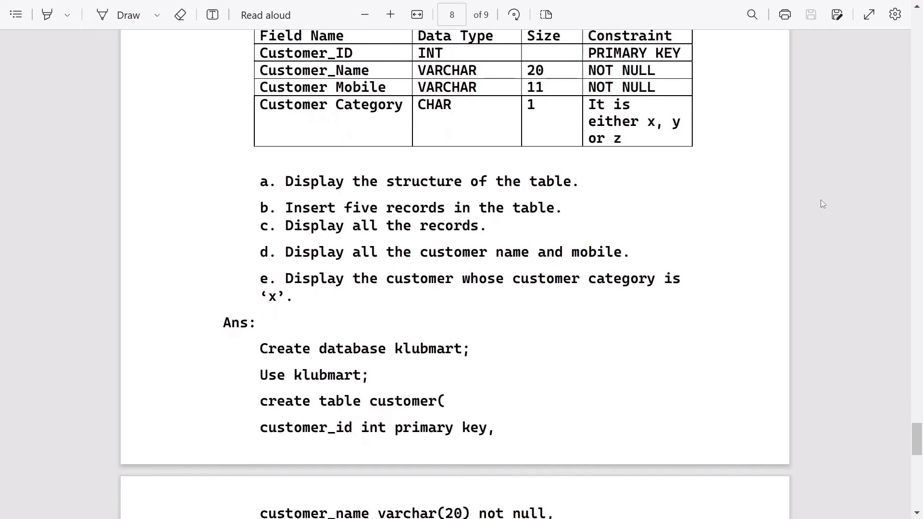
scroll("down", 3)
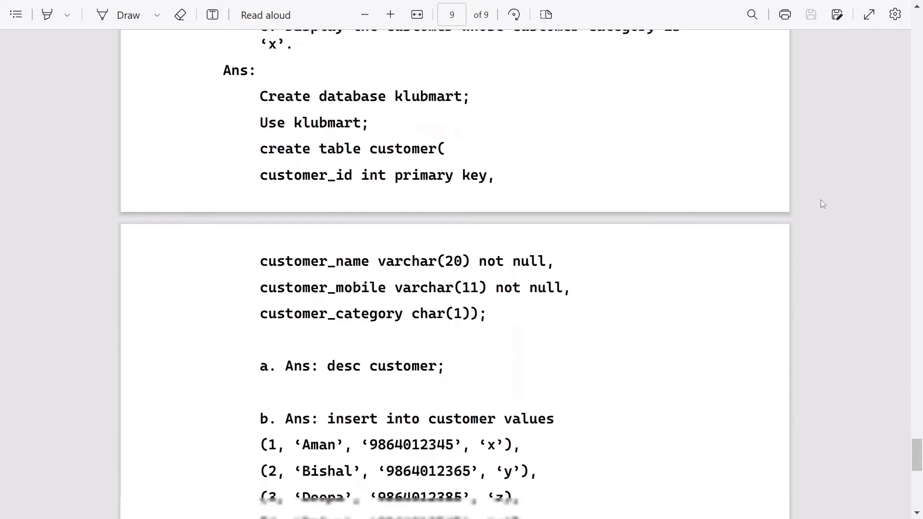
scroll("down", 3)
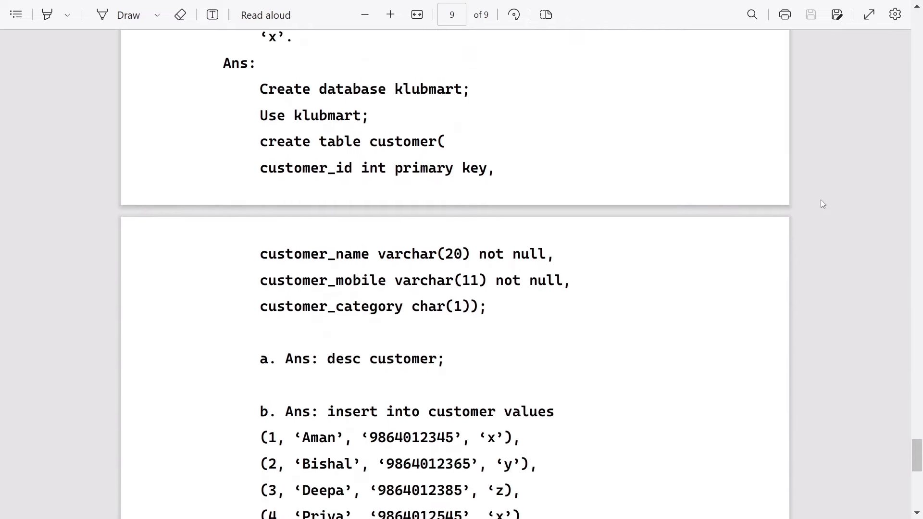
scroll("down", 3)
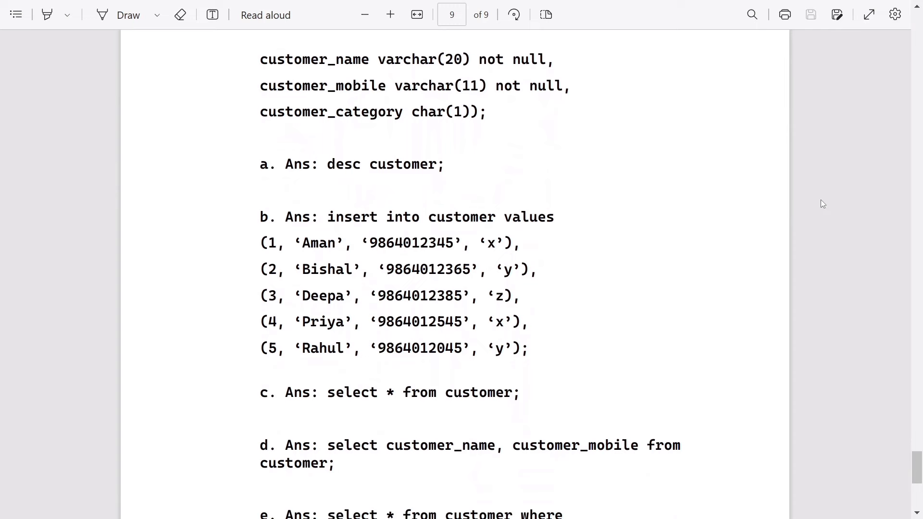
scroll("down", 3)
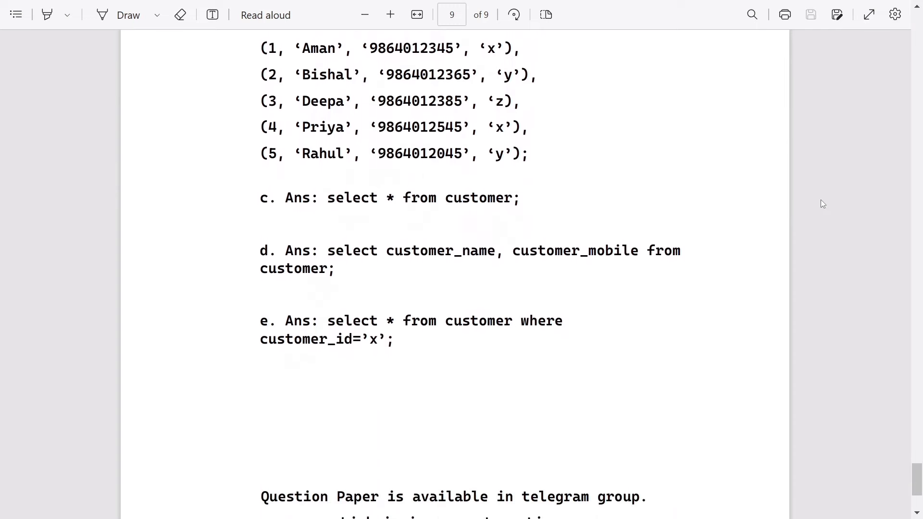
scroll("down", 3)
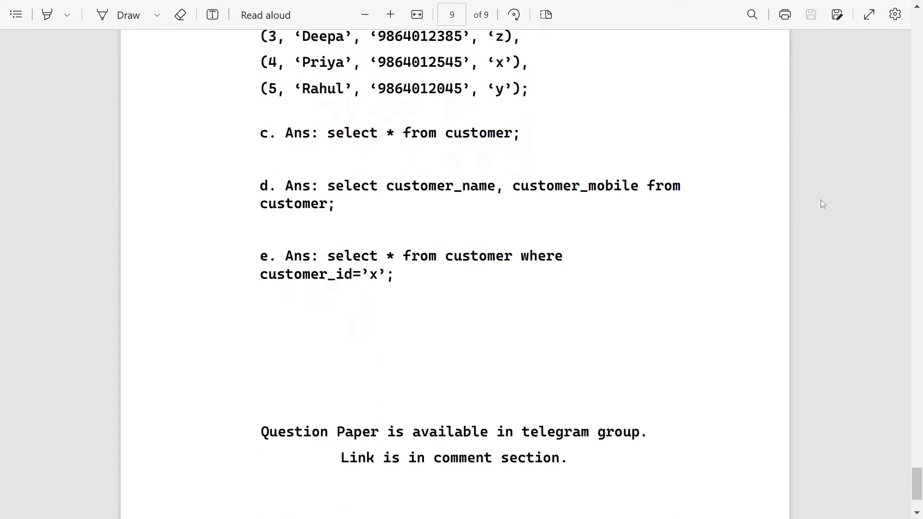